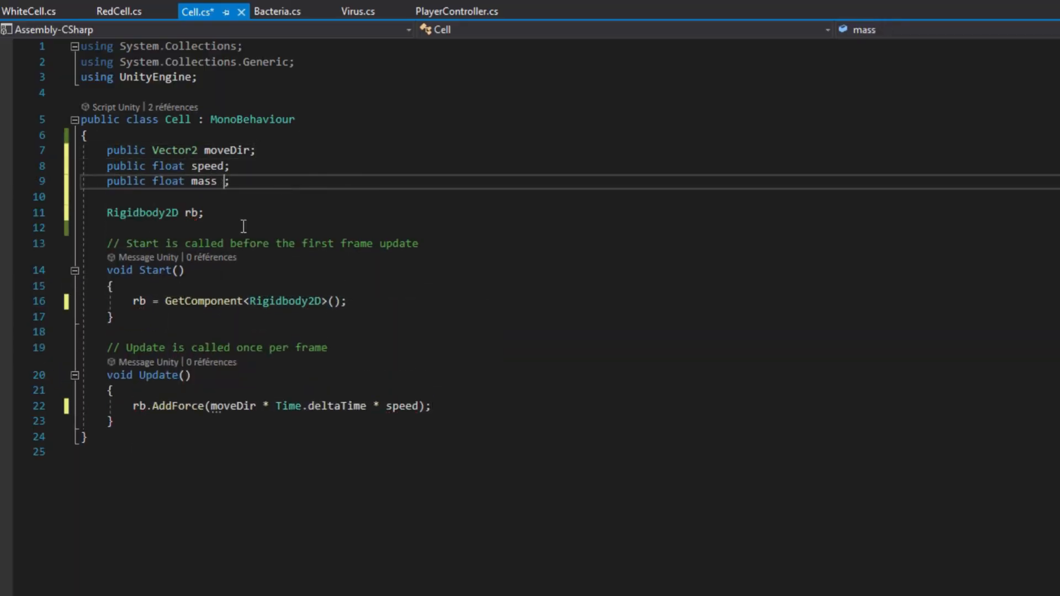
- Review Bacteria.cs collision handling and the Virus.cs GainMass code that raises mass and scale
click(277, 11)
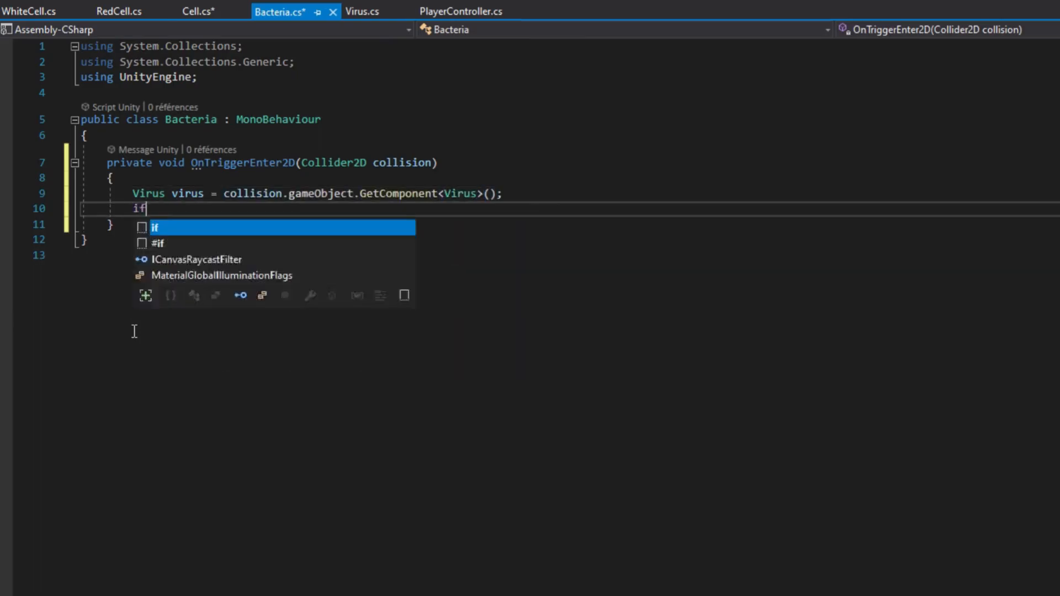
click(363, 11)
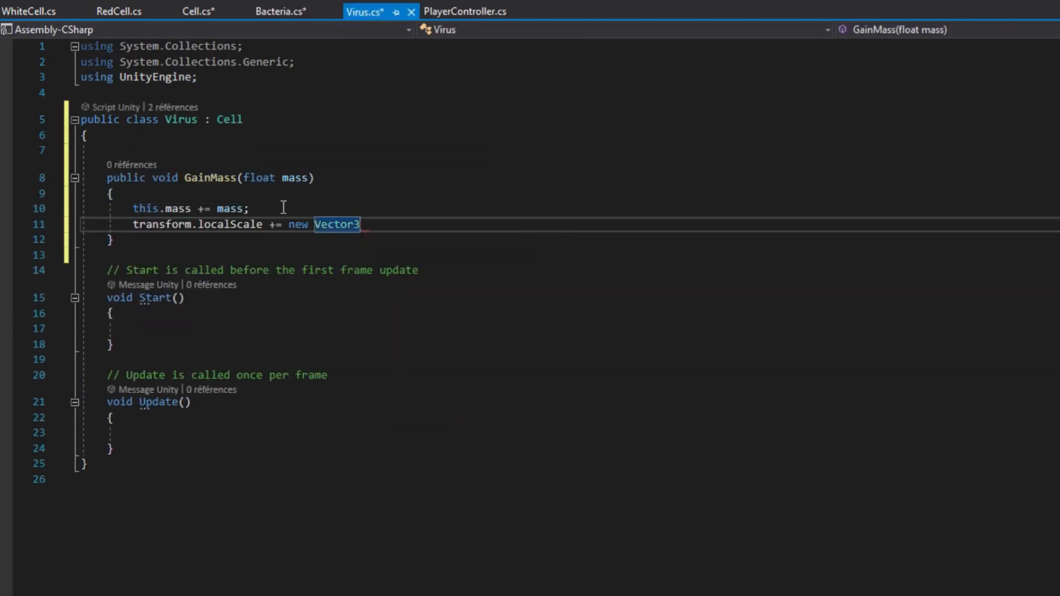
click(279, 11)
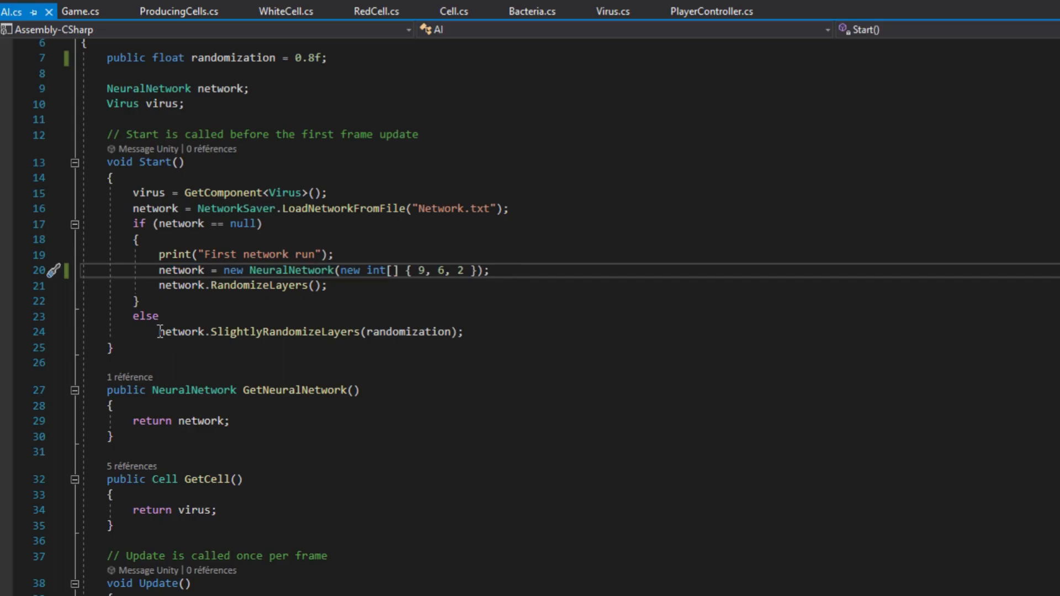
- Scroll through AI.cs Start() showing LoadNetworkFromFile and the new 9-6-2 NeuralNetwork fallback
scroll(down, 3)
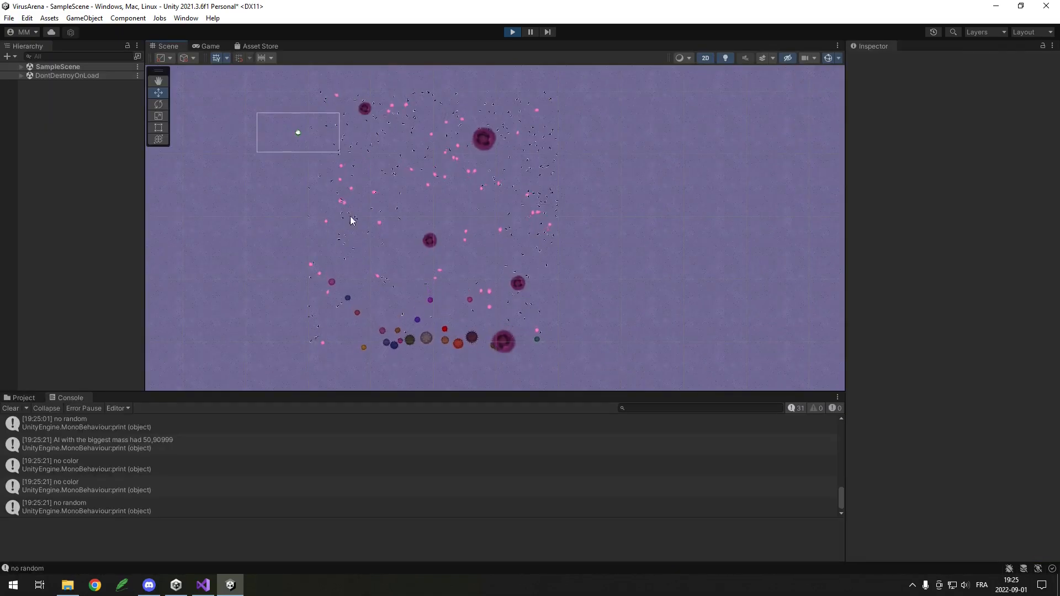
- Expand and collapse SampleScene in the Hierarchy while the arena keeps running
click(53, 84)
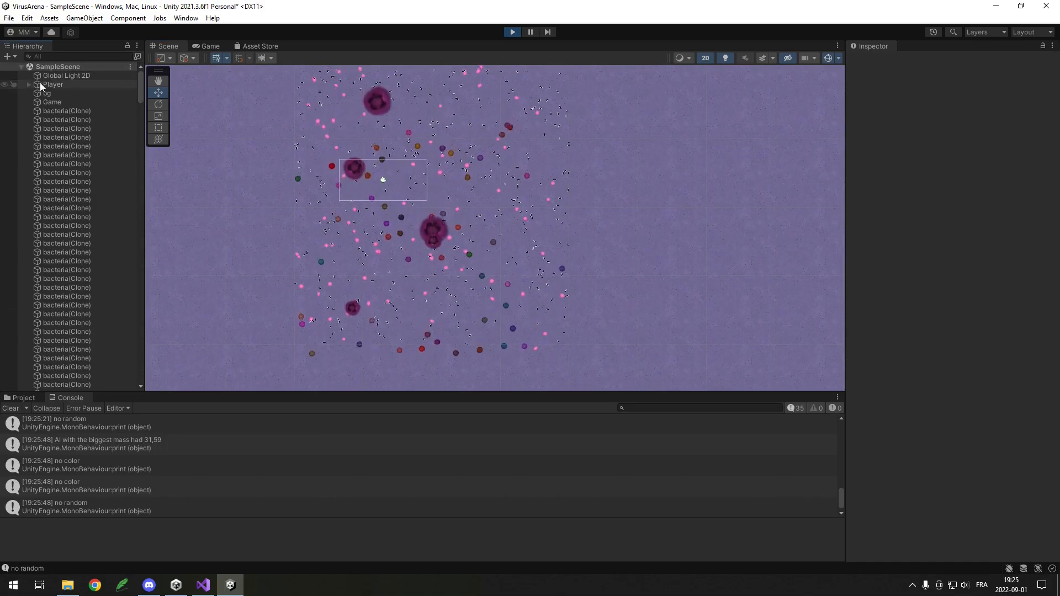
click(53, 84)
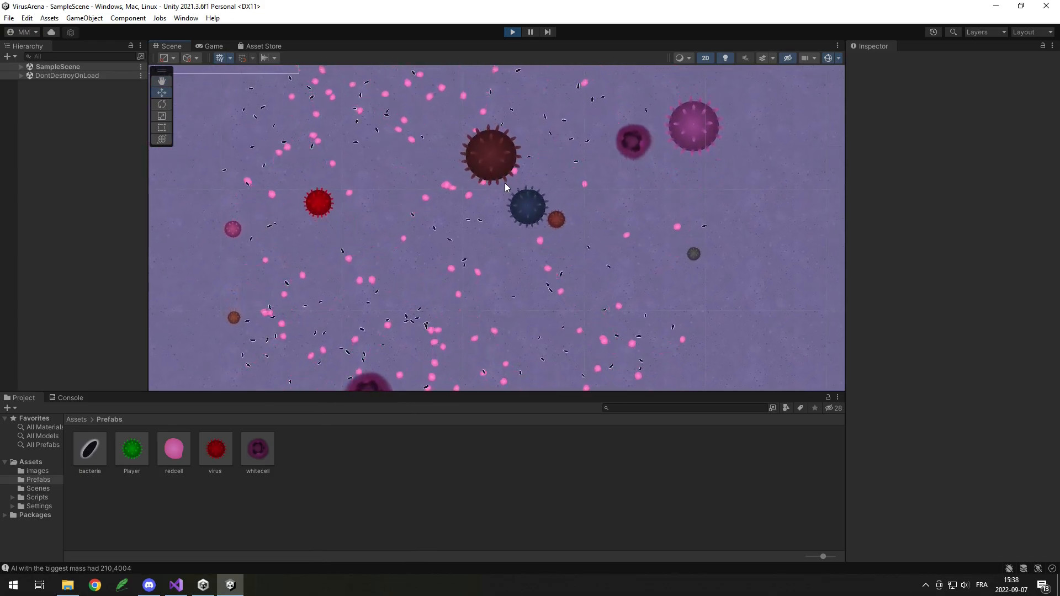
- Watch Play mode in the Scene view, then maximize the Scene tab over the editor
click(69, 397)
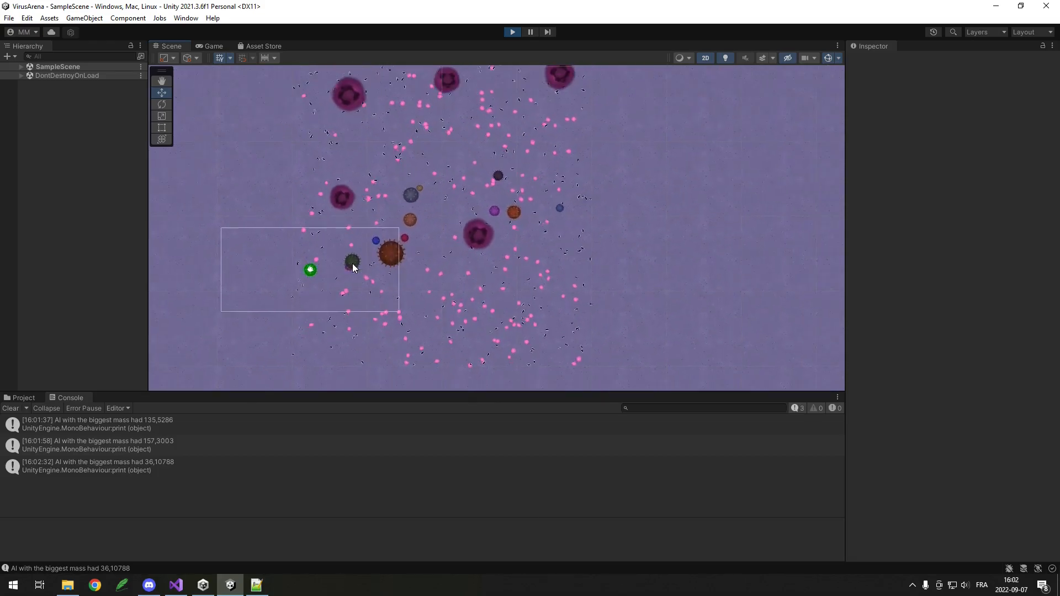
click(213, 45)
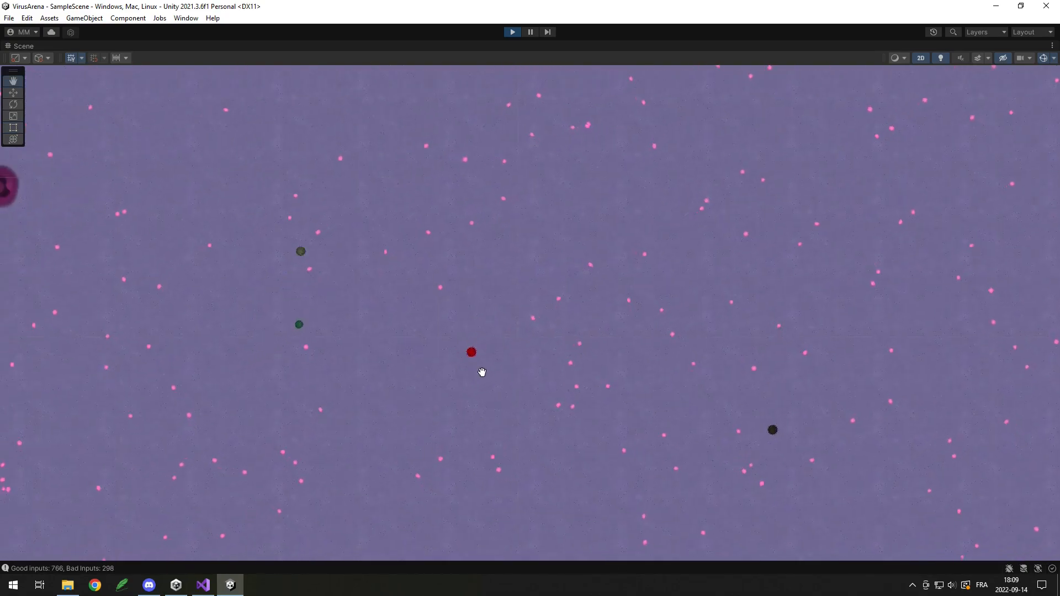
- Review Layer.cs Node and NeatLayer classes and start a new line above 'public class Node'
click(201, 586)
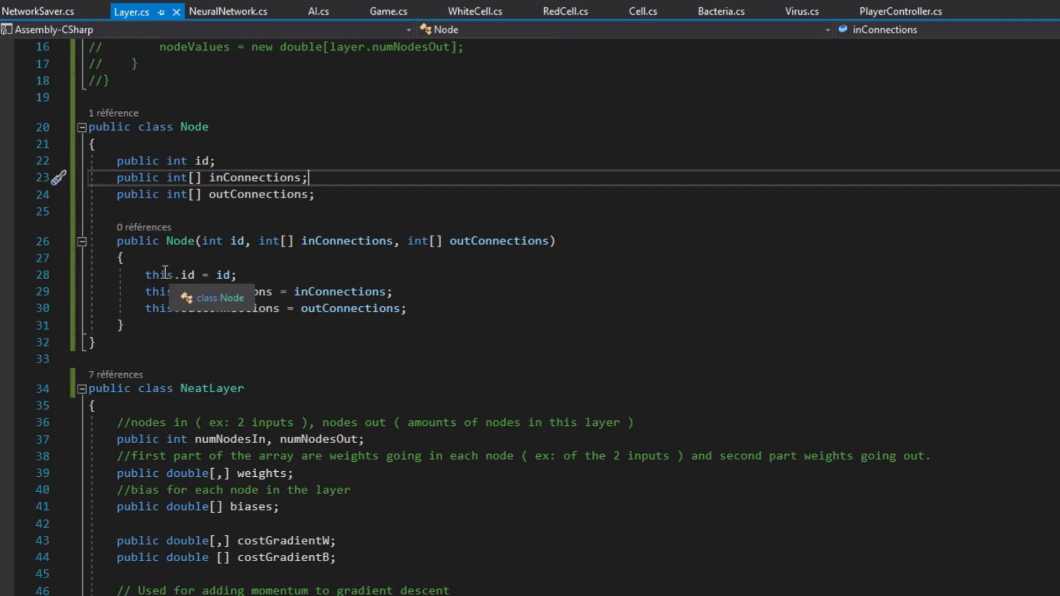
scroll(down, 3)
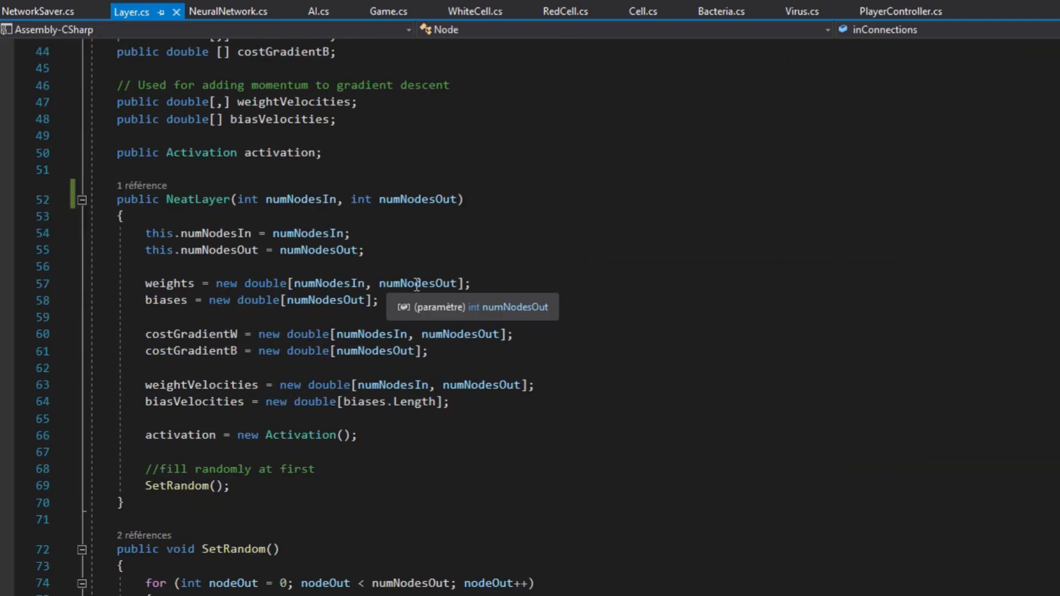
click(202, 584)
text(public class C)
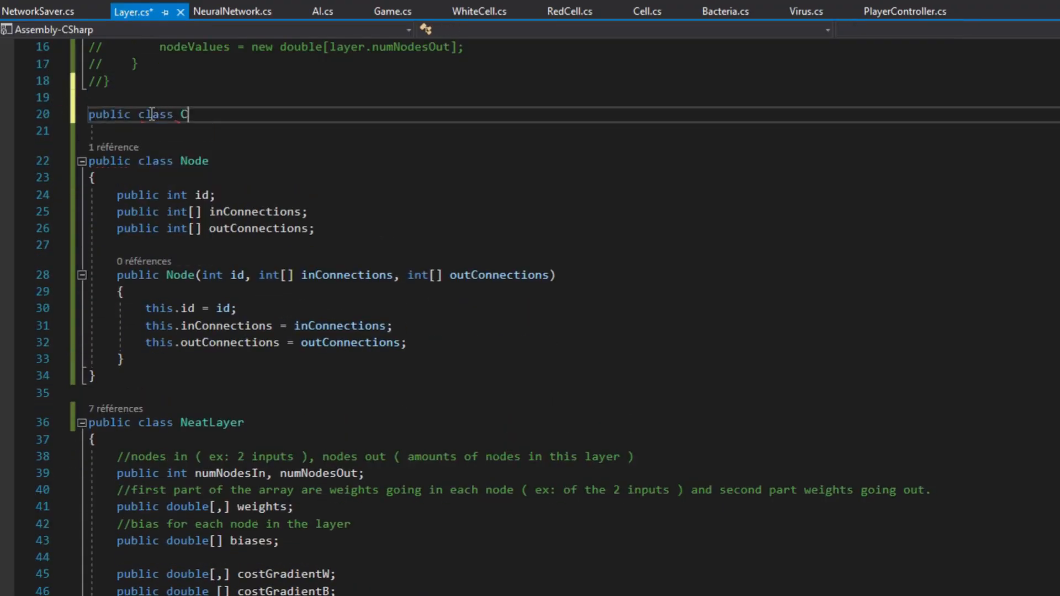
- Write the Connection class with 'public double weight, bias;' and 'public int from, to;'
text(onnection)
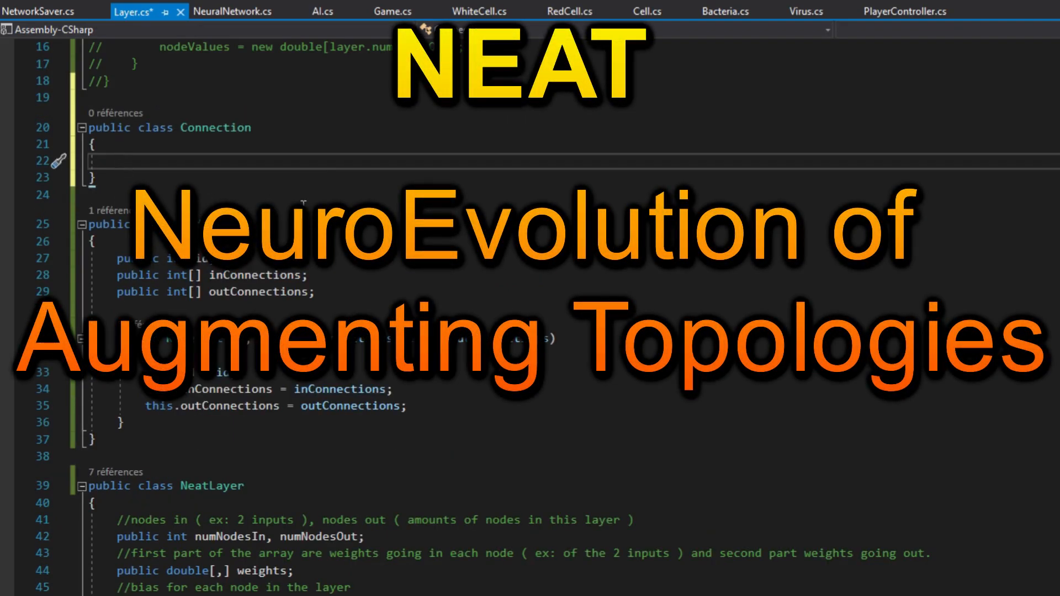
text(public double weight, bias;)
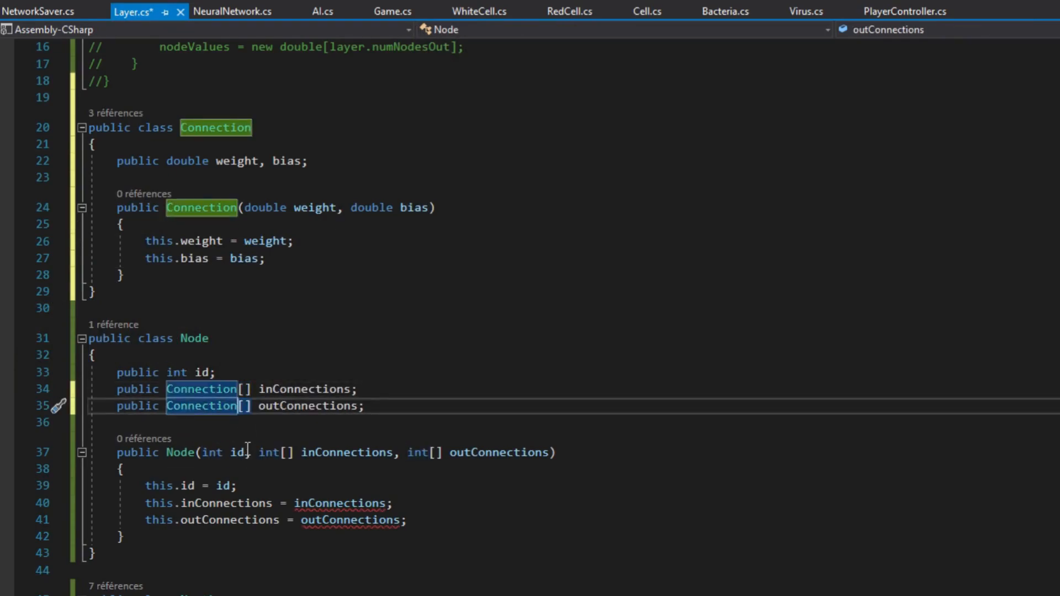
text(public int from, to;)
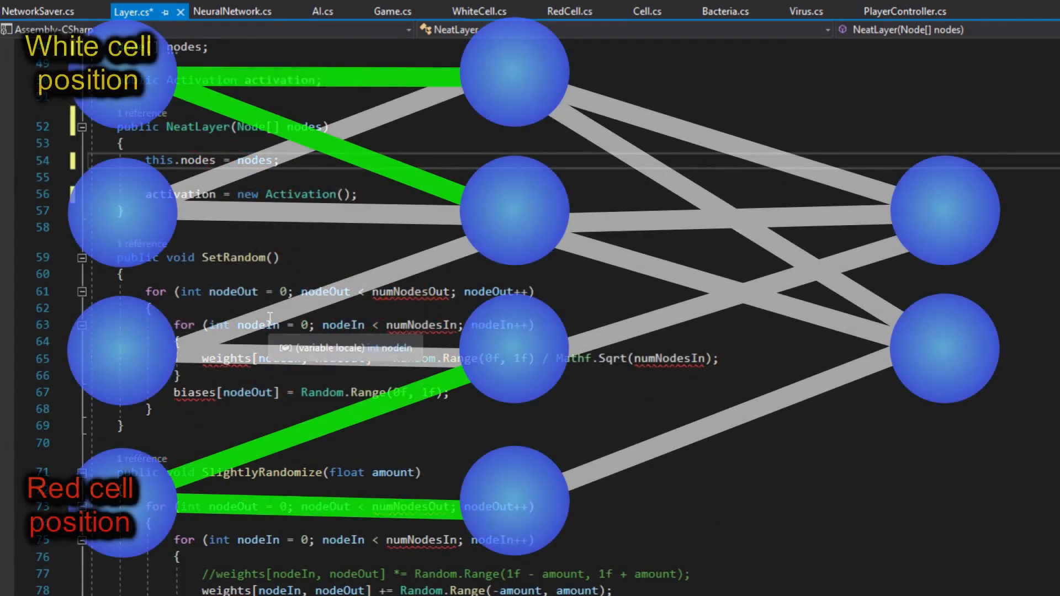
- Replace SetRandom's loops with foreach over nodes and connections assigning Random.Range(-range, range)
text(foreach(Connection connection in node.connec)
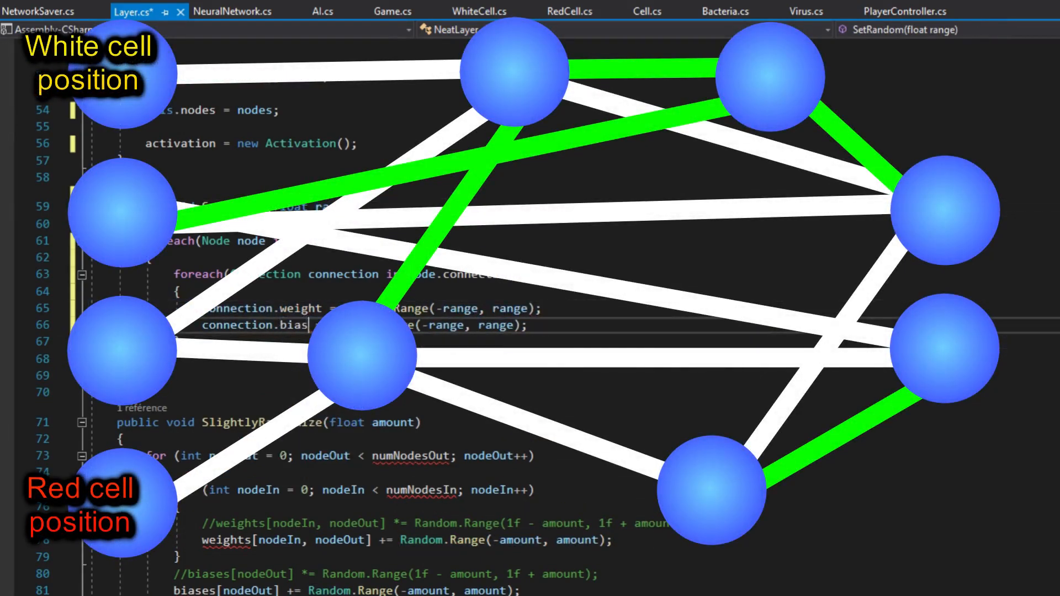
scroll(down, 3)
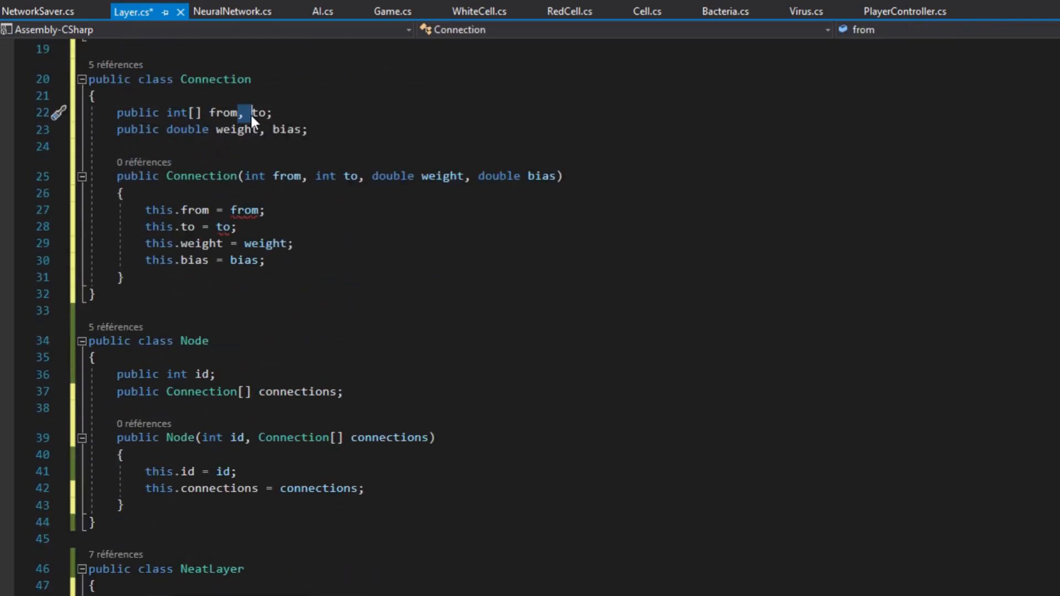
- Count input and output nodes in the NeatLayer constructor with foreach loops matching '== node.id'
scroll(down, 3)
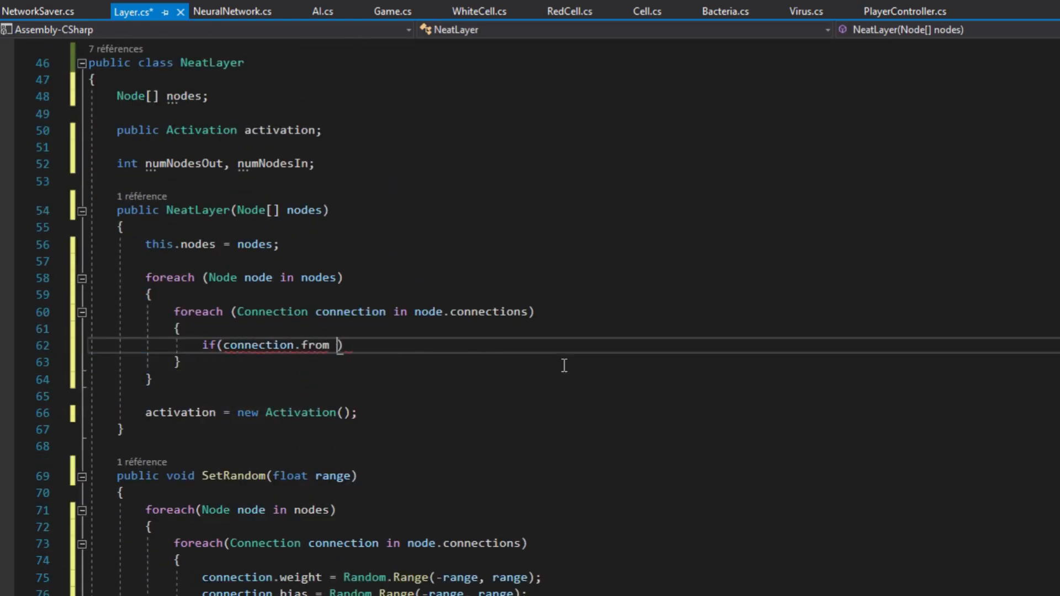
text(== node.id){)
text(numNodesIn)
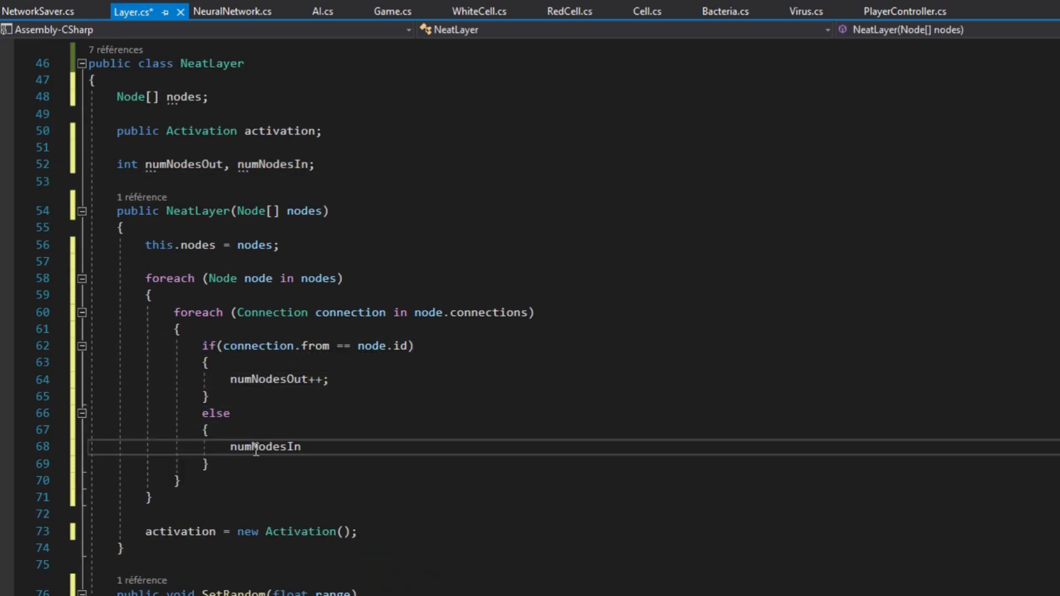
scroll(down, 3)
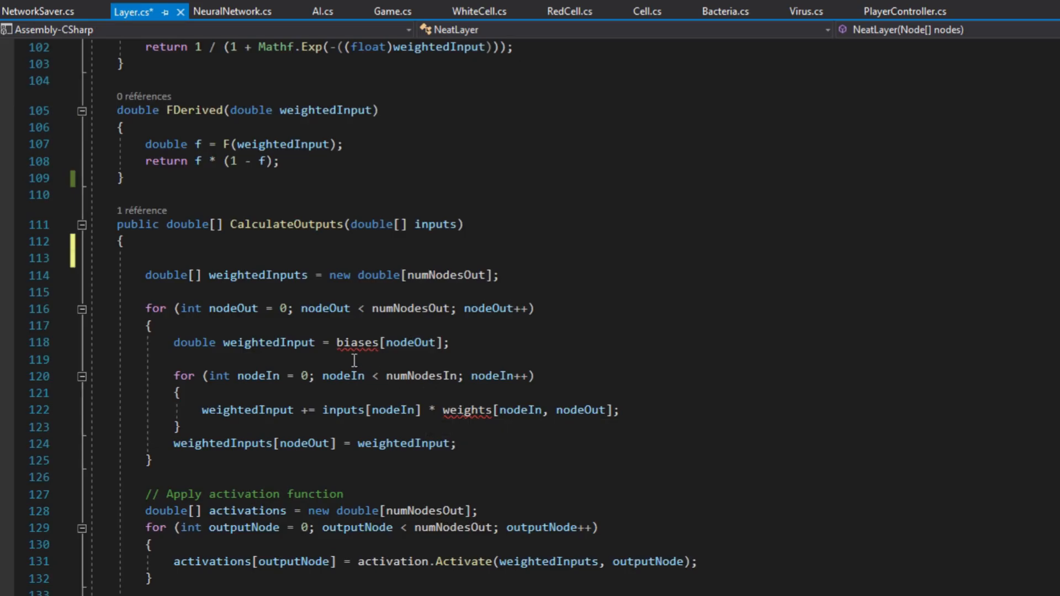
scroll(down, 3)
text(double weightedInput = biases[nodeOut];)
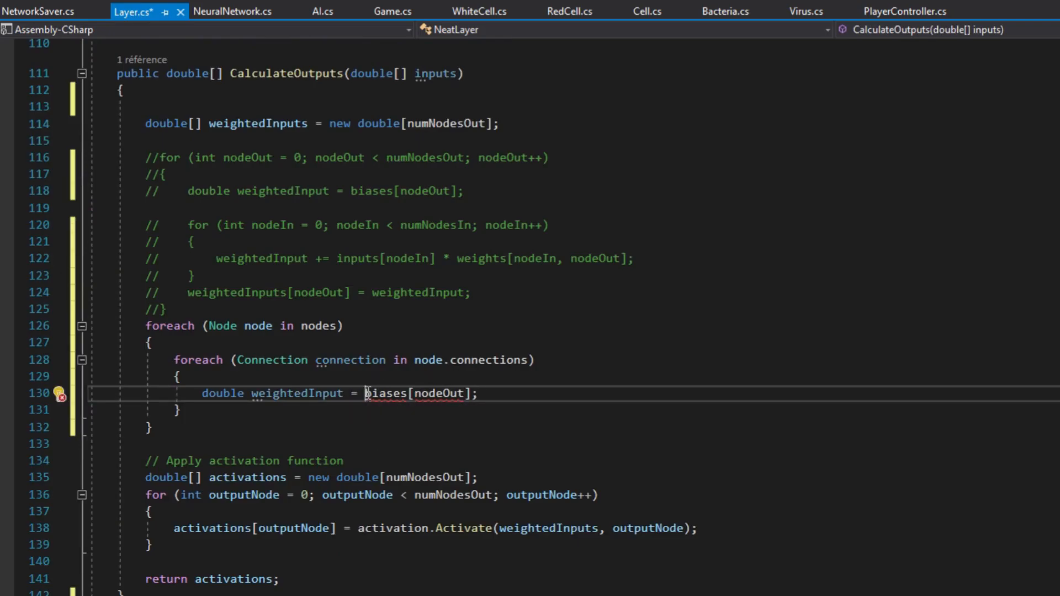
- Start rewriting CalculateOutputs with a foreach over connections using connection.bias
text(connection.bias)
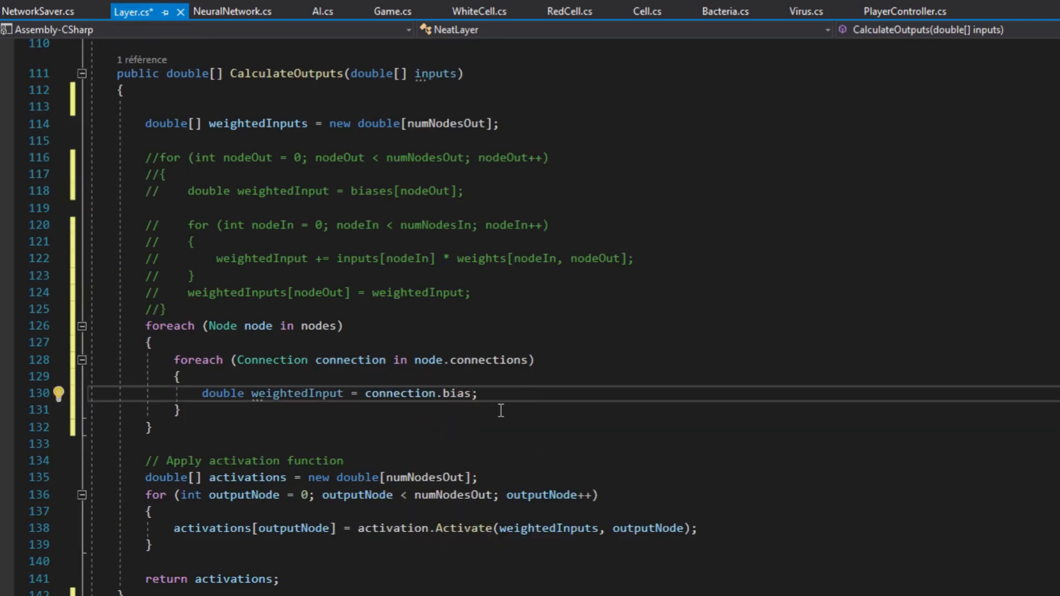
key(Enter)
text(weightedInput)
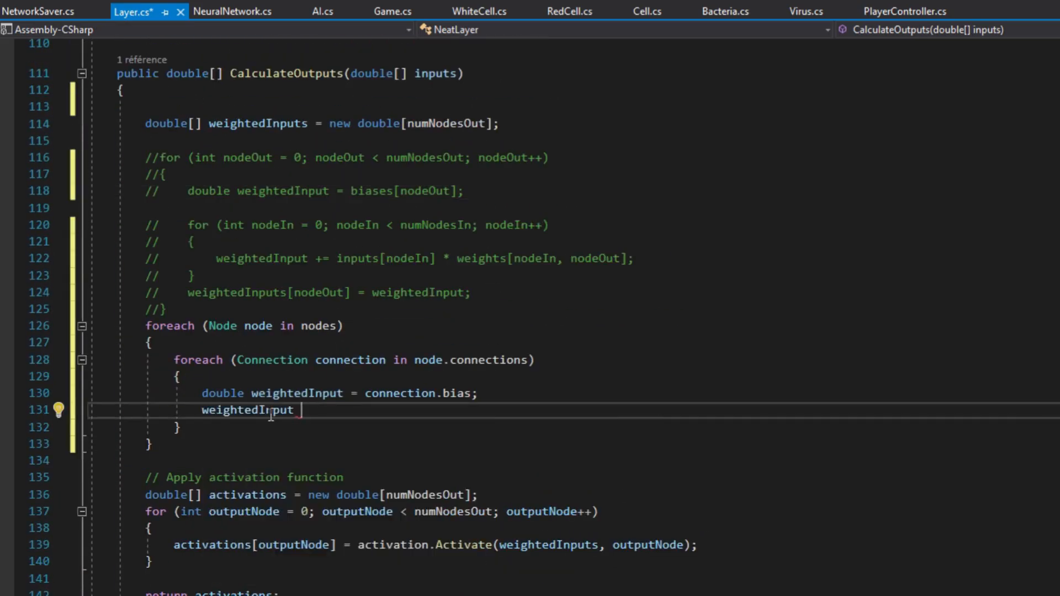
click(230, 585)
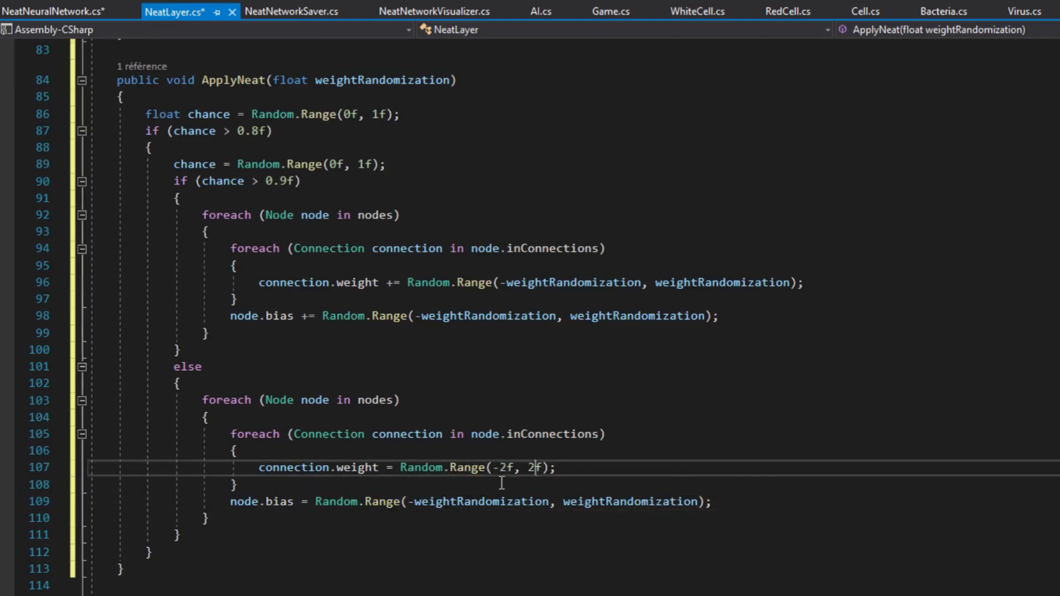
- Re-randomize weights with Random.Range(-weightRandomization * 5f, weightRandomization) instead of -2 to 2
text(-weightRandomization * 5f, weightRandomization)
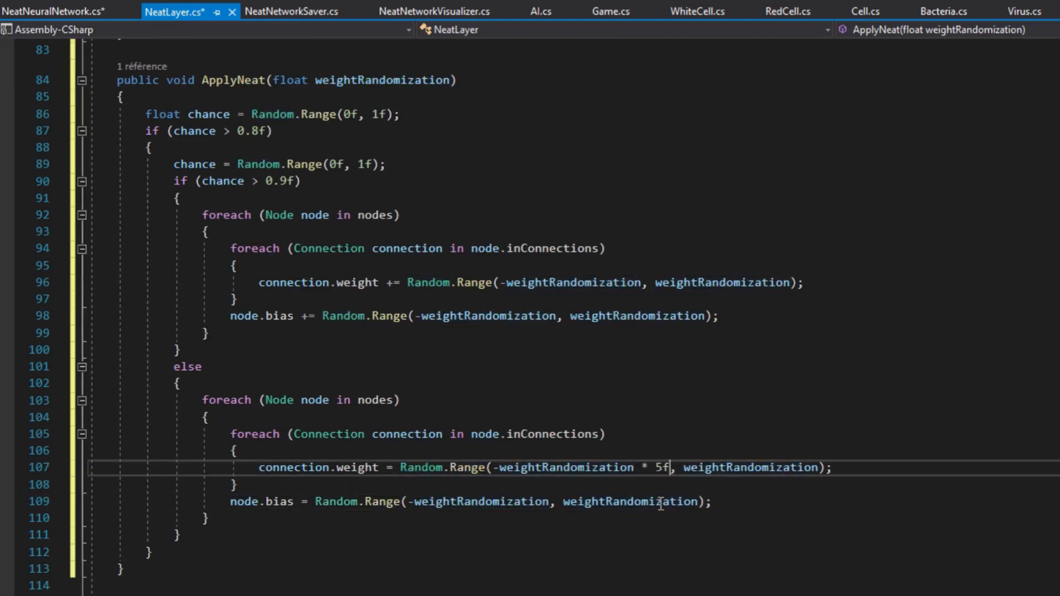
click(230, 585)
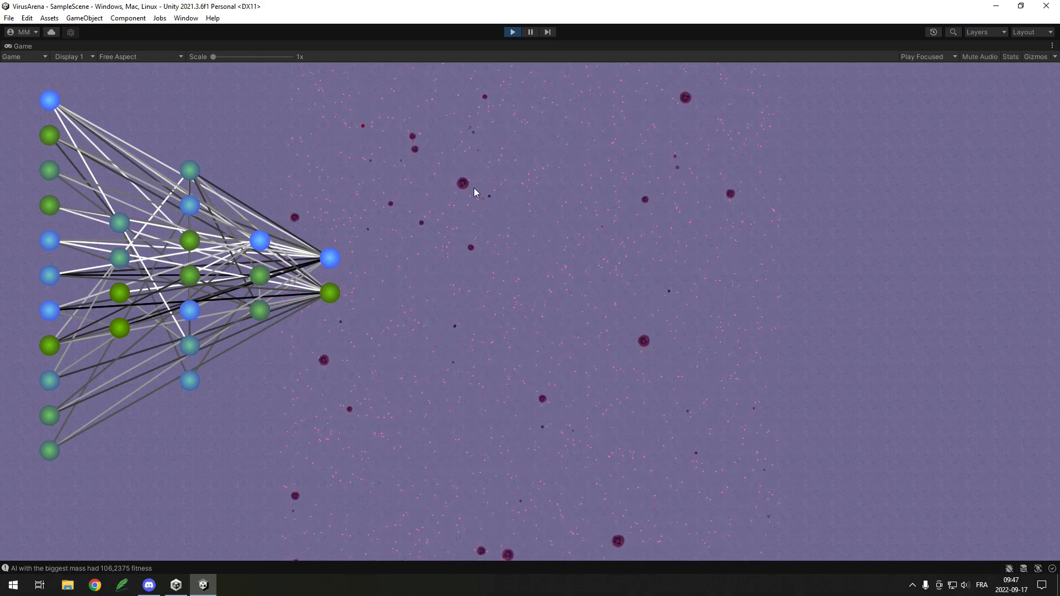
mouse_move(503, 132)
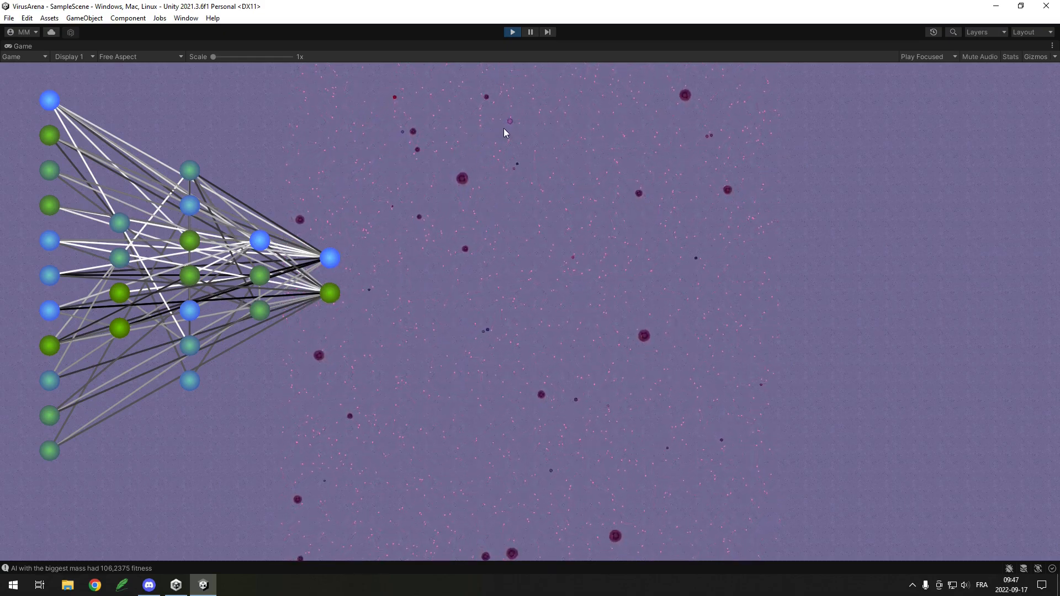